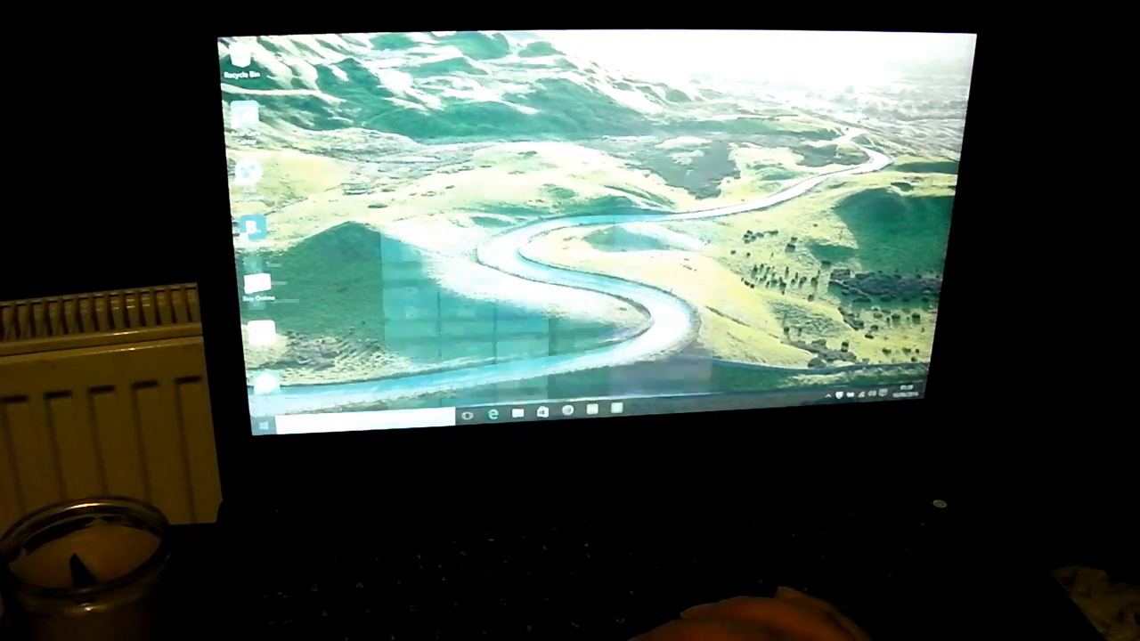
# Show the Start menu's app list next to the live tiles from the taskbar
pyautogui.click(264, 427)
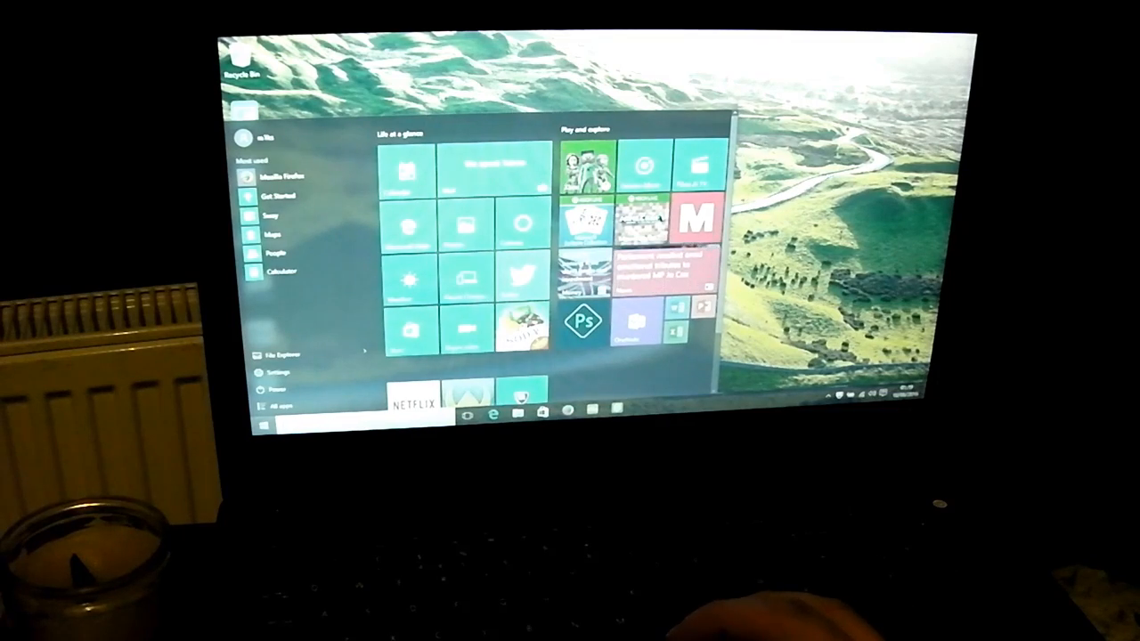
pyautogui.click(260, 424)
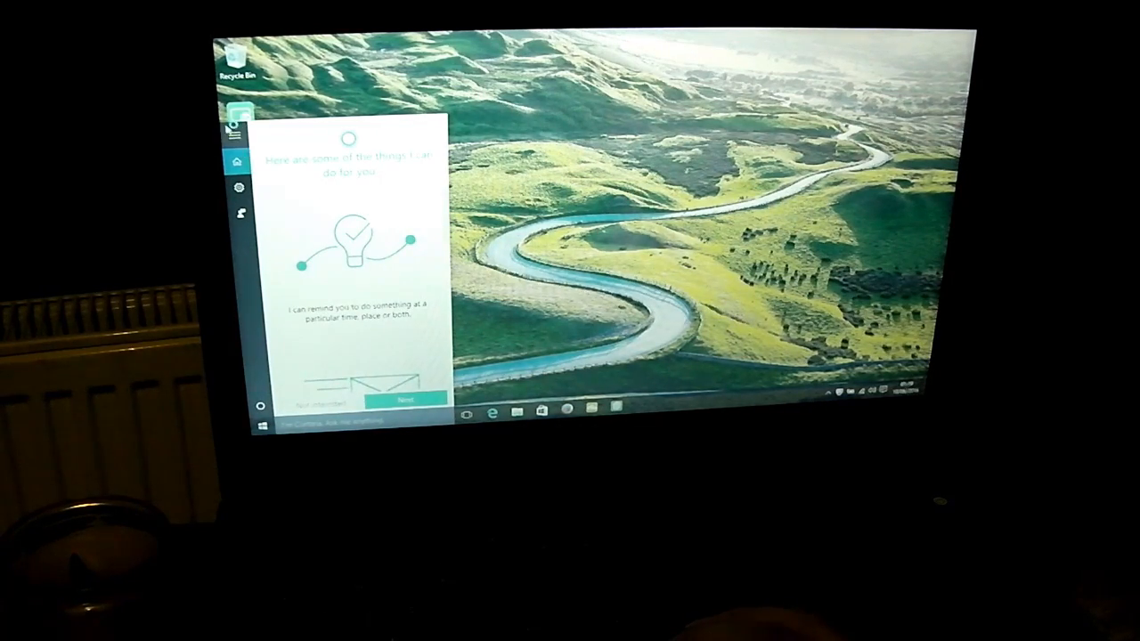
# Expand the Cortana panel's side menu listing Home, Settings, Feedback and Try Cortana
pyautogui.click(235, 136)
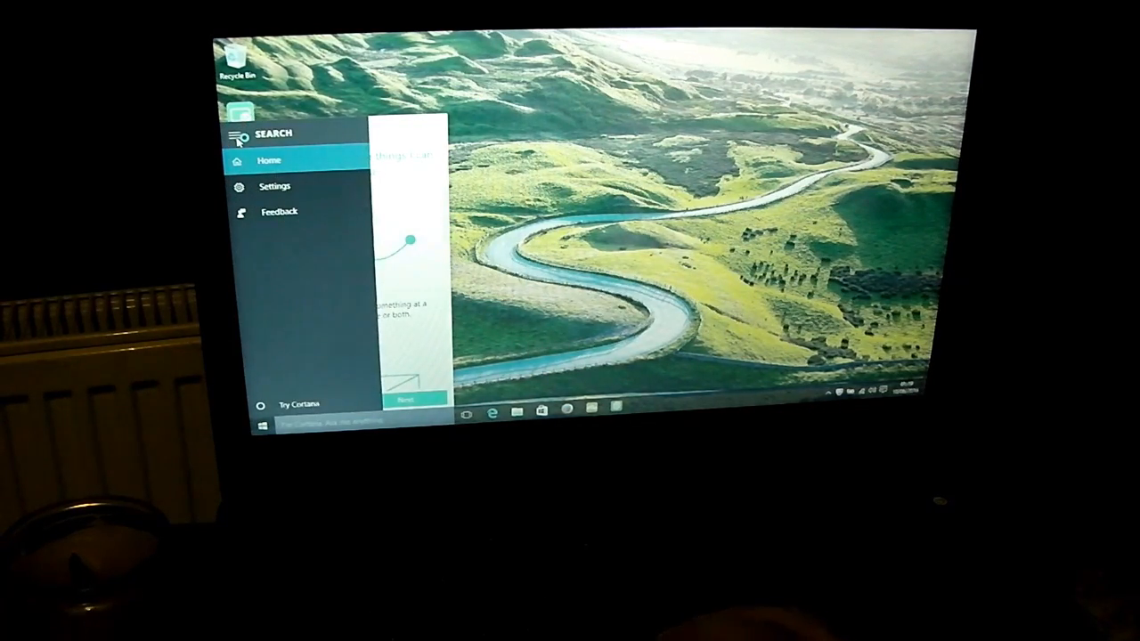